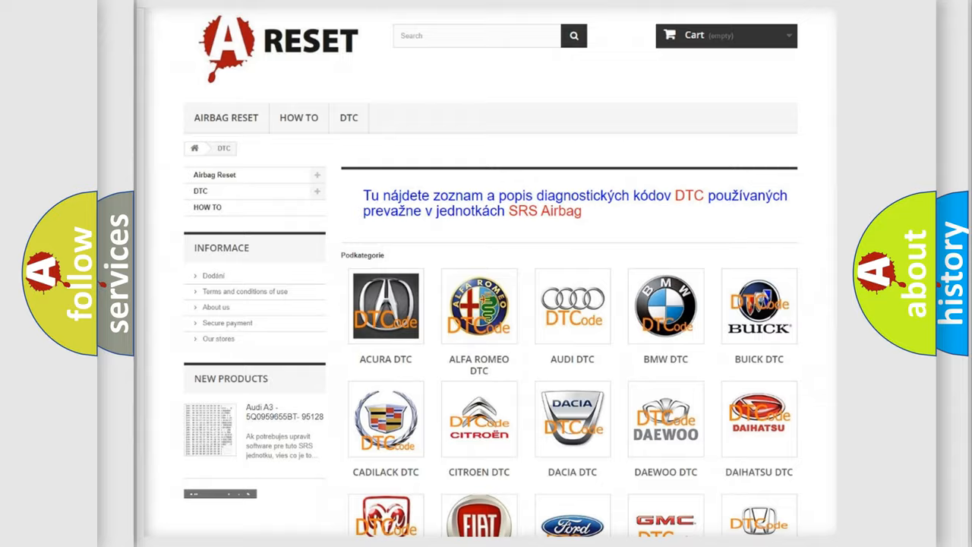
Open the Jeep DTC tile from the brand grid and scroll through its trouble code subcategories
scroll(down, 3)
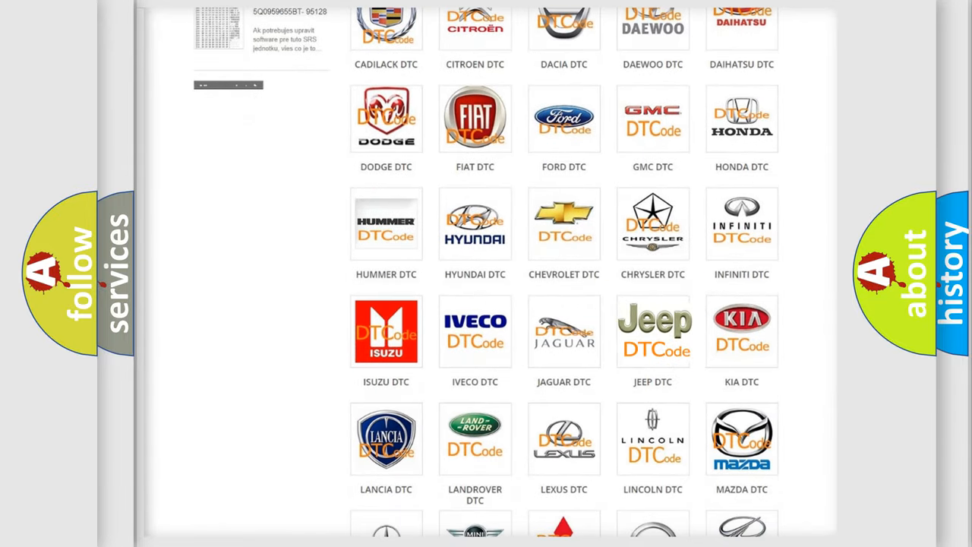
click(652, 331)
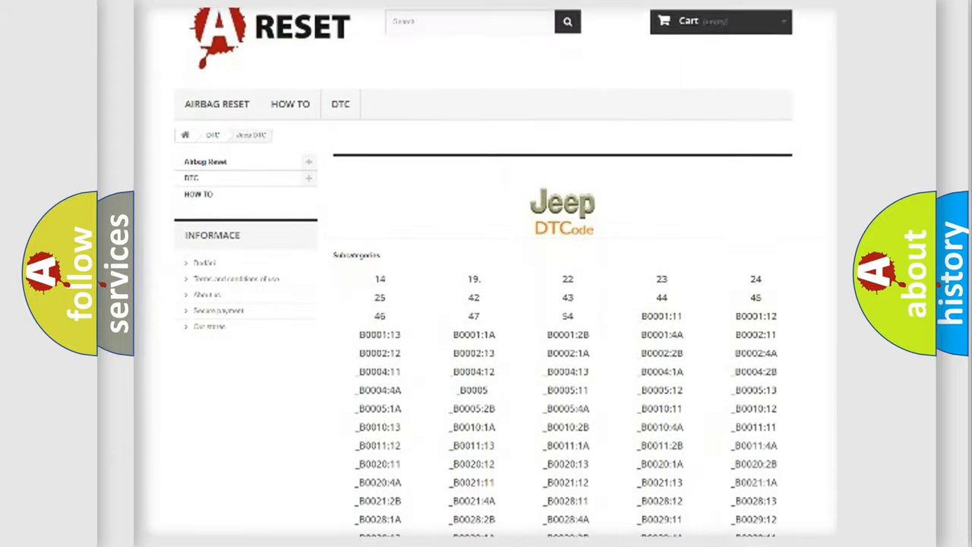
scroll(down, 3)
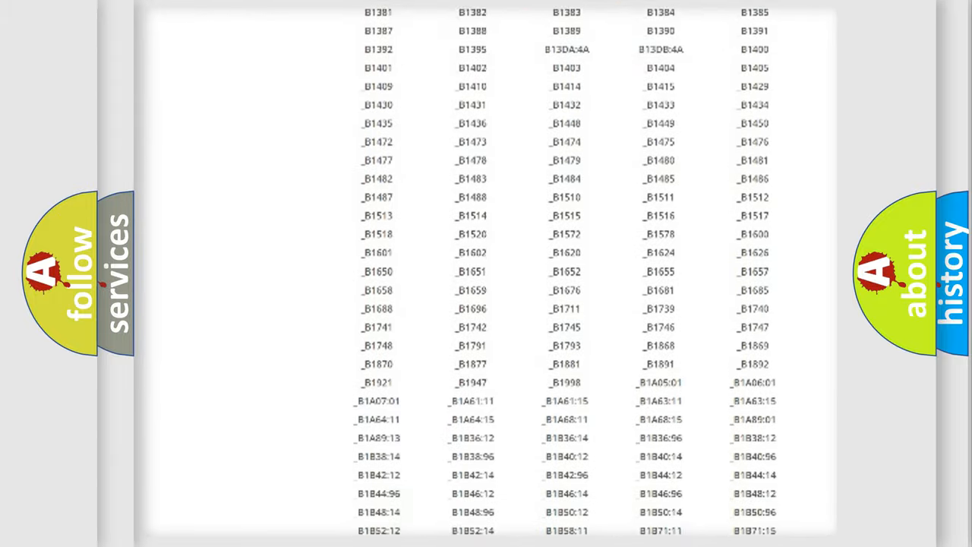